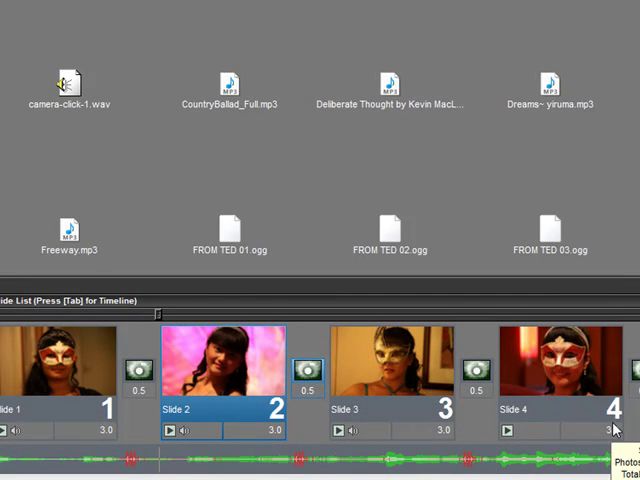
mouse_move(56, 378)
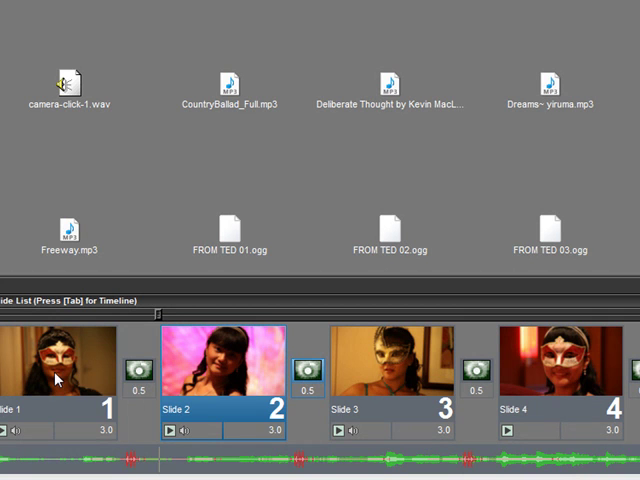